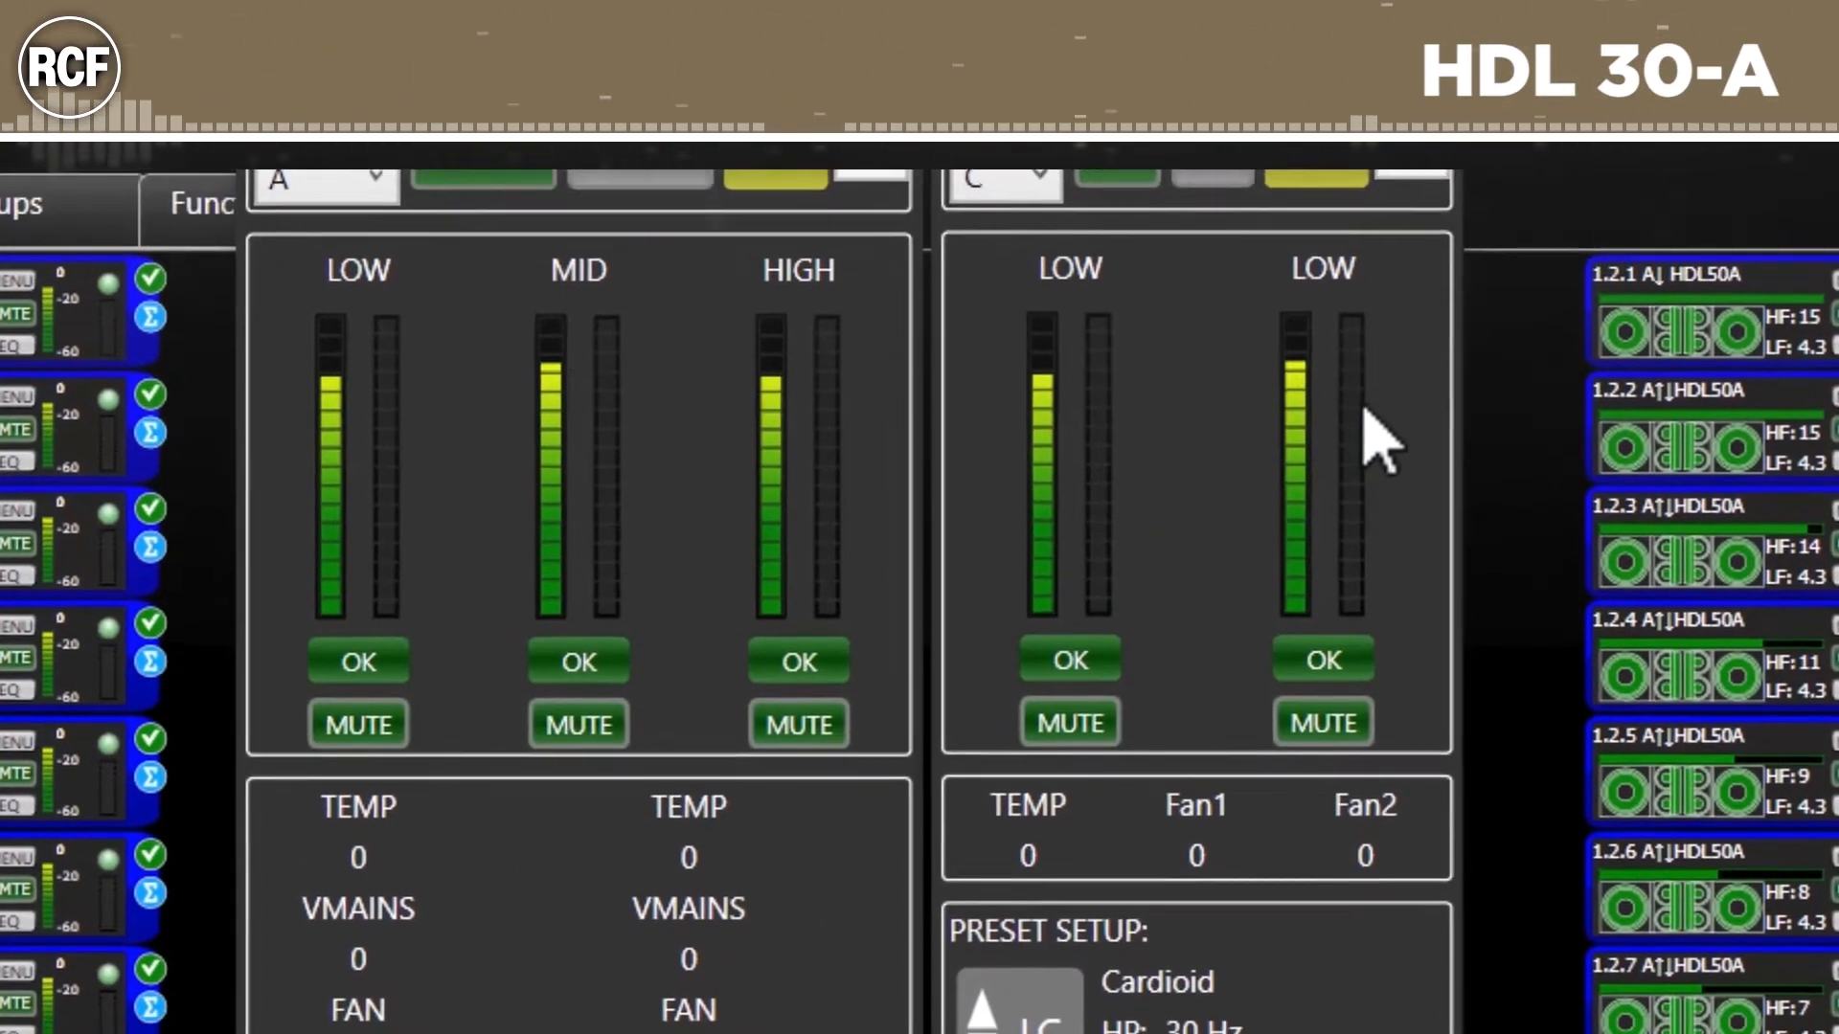
Step: Inspect the EQ detail panel of HDL30A speaker 1.1.1, then close it
scroll(down, 3)
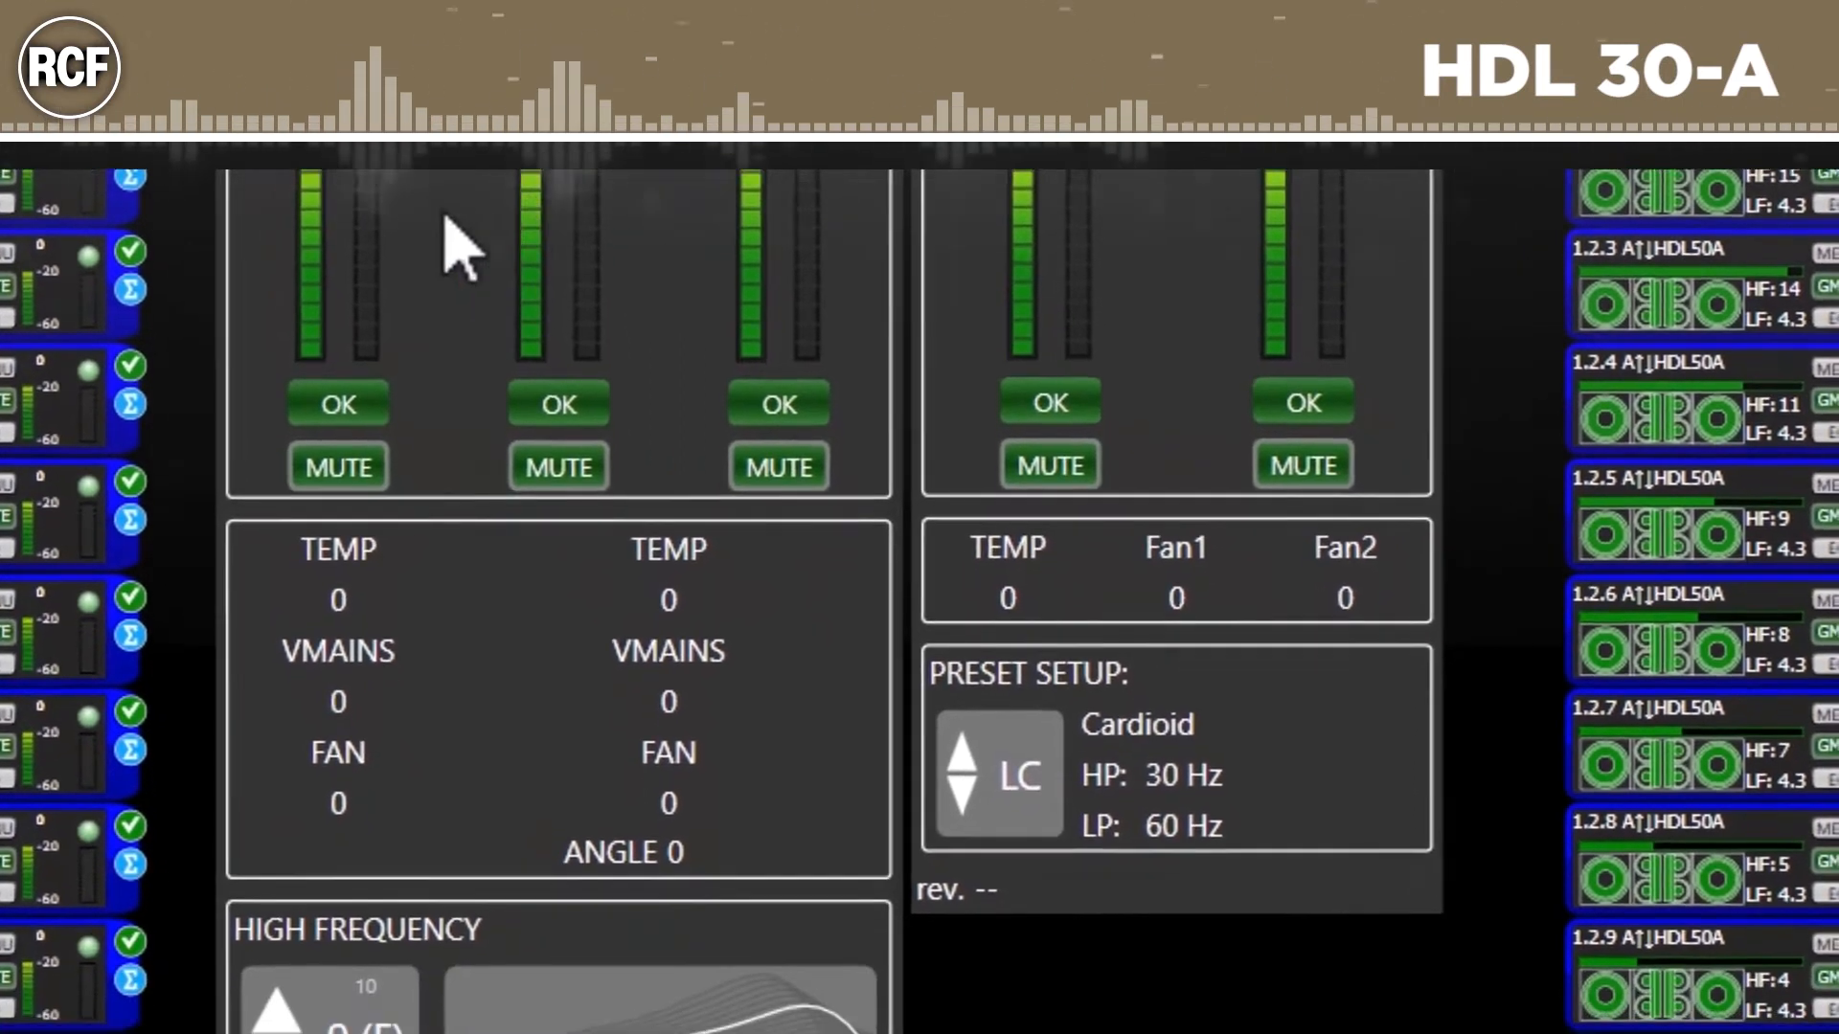
scroll(down, 3)
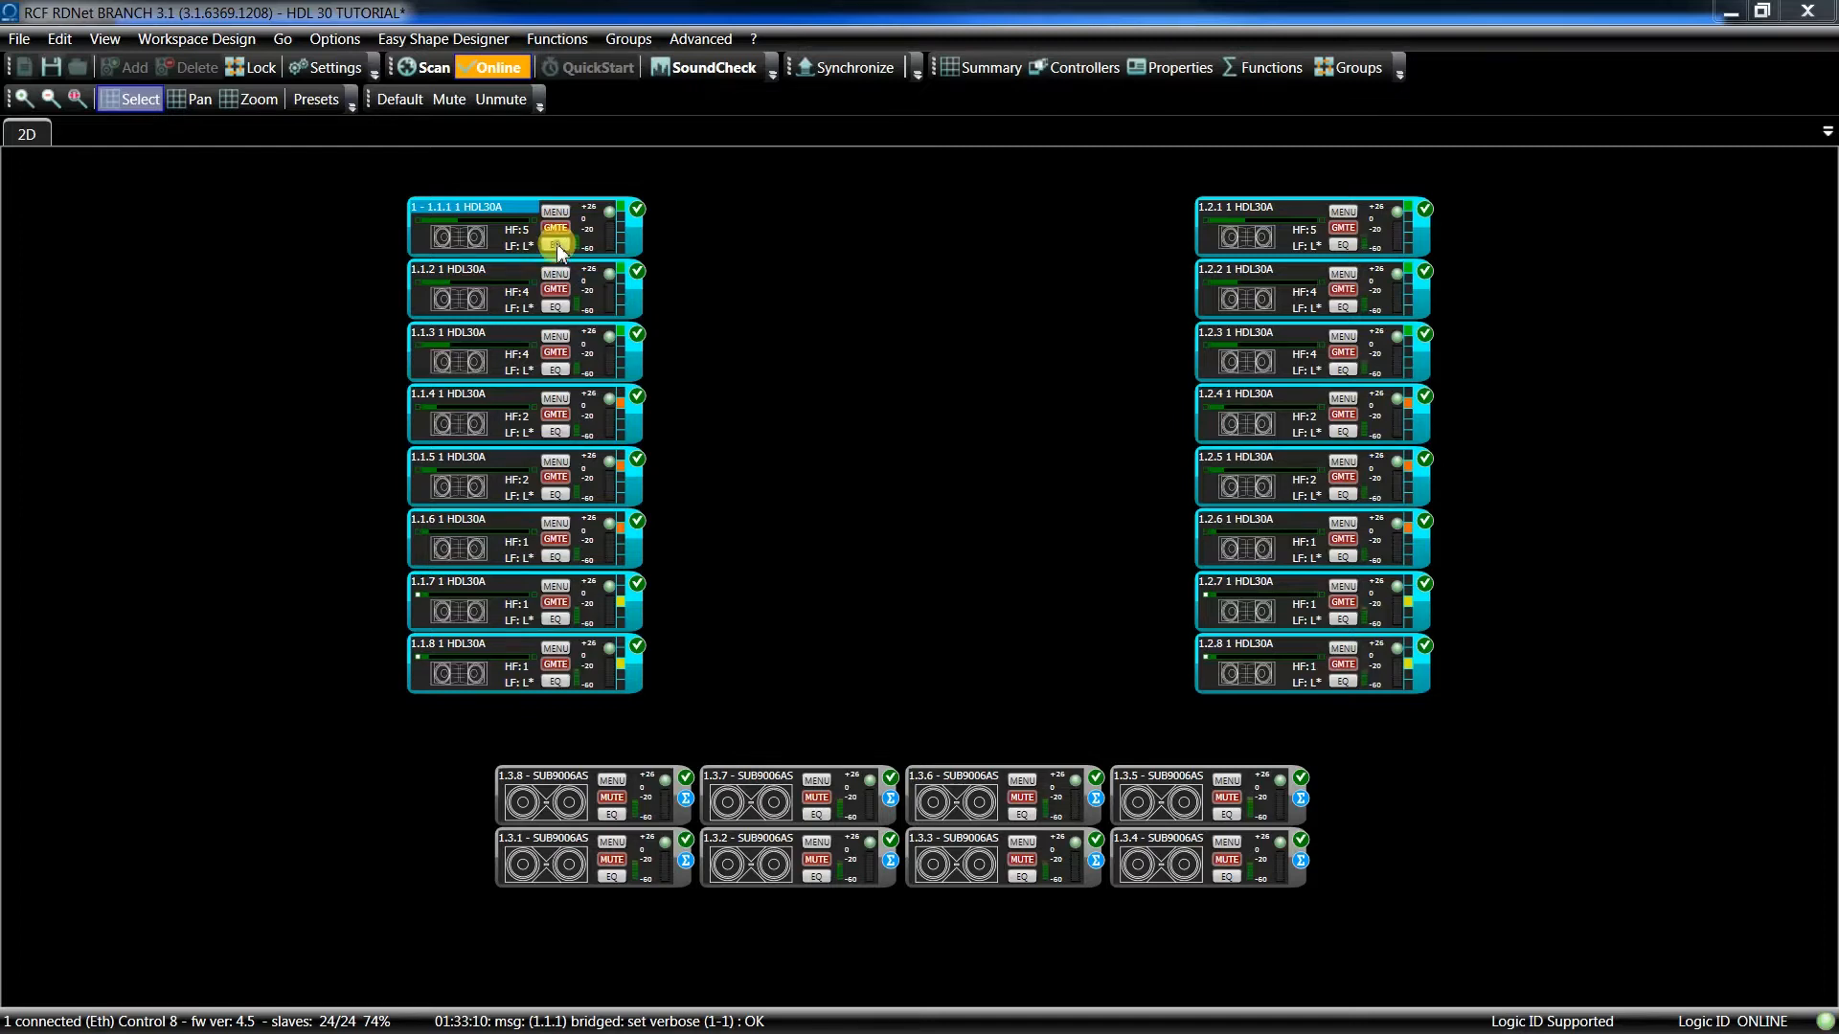
click(555, 253)
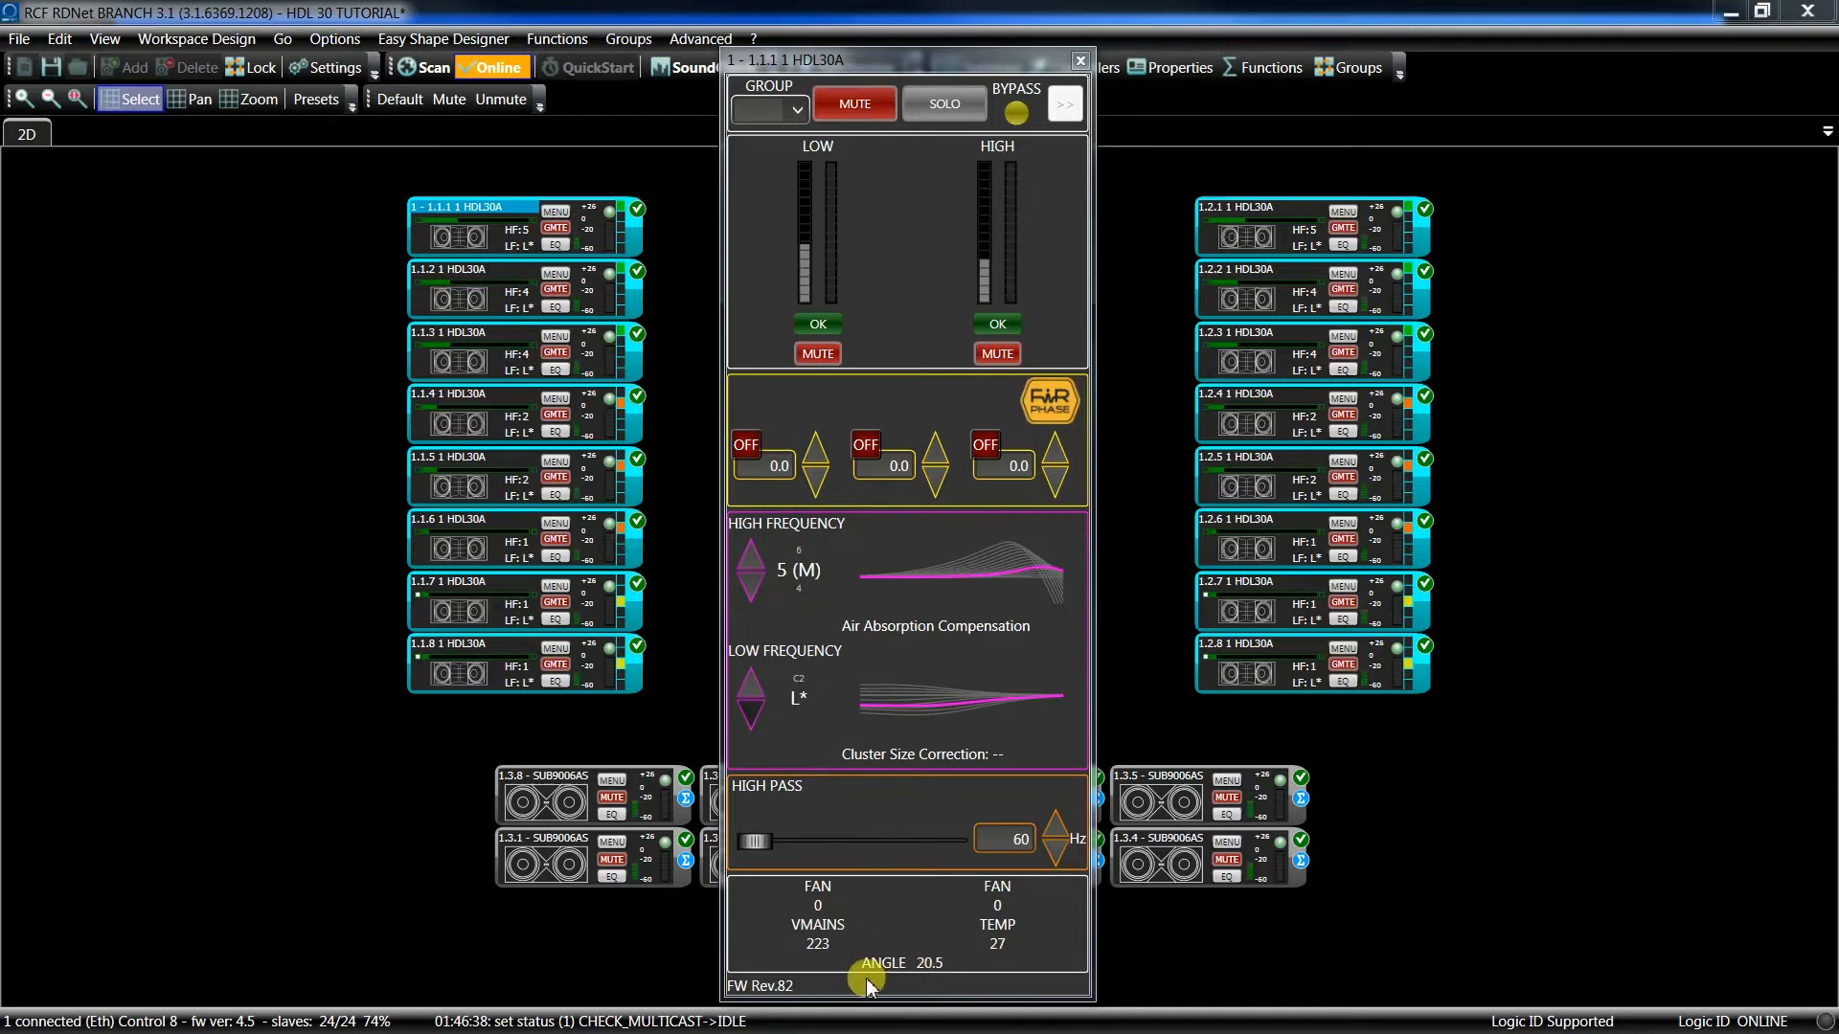
click(1077, 59)
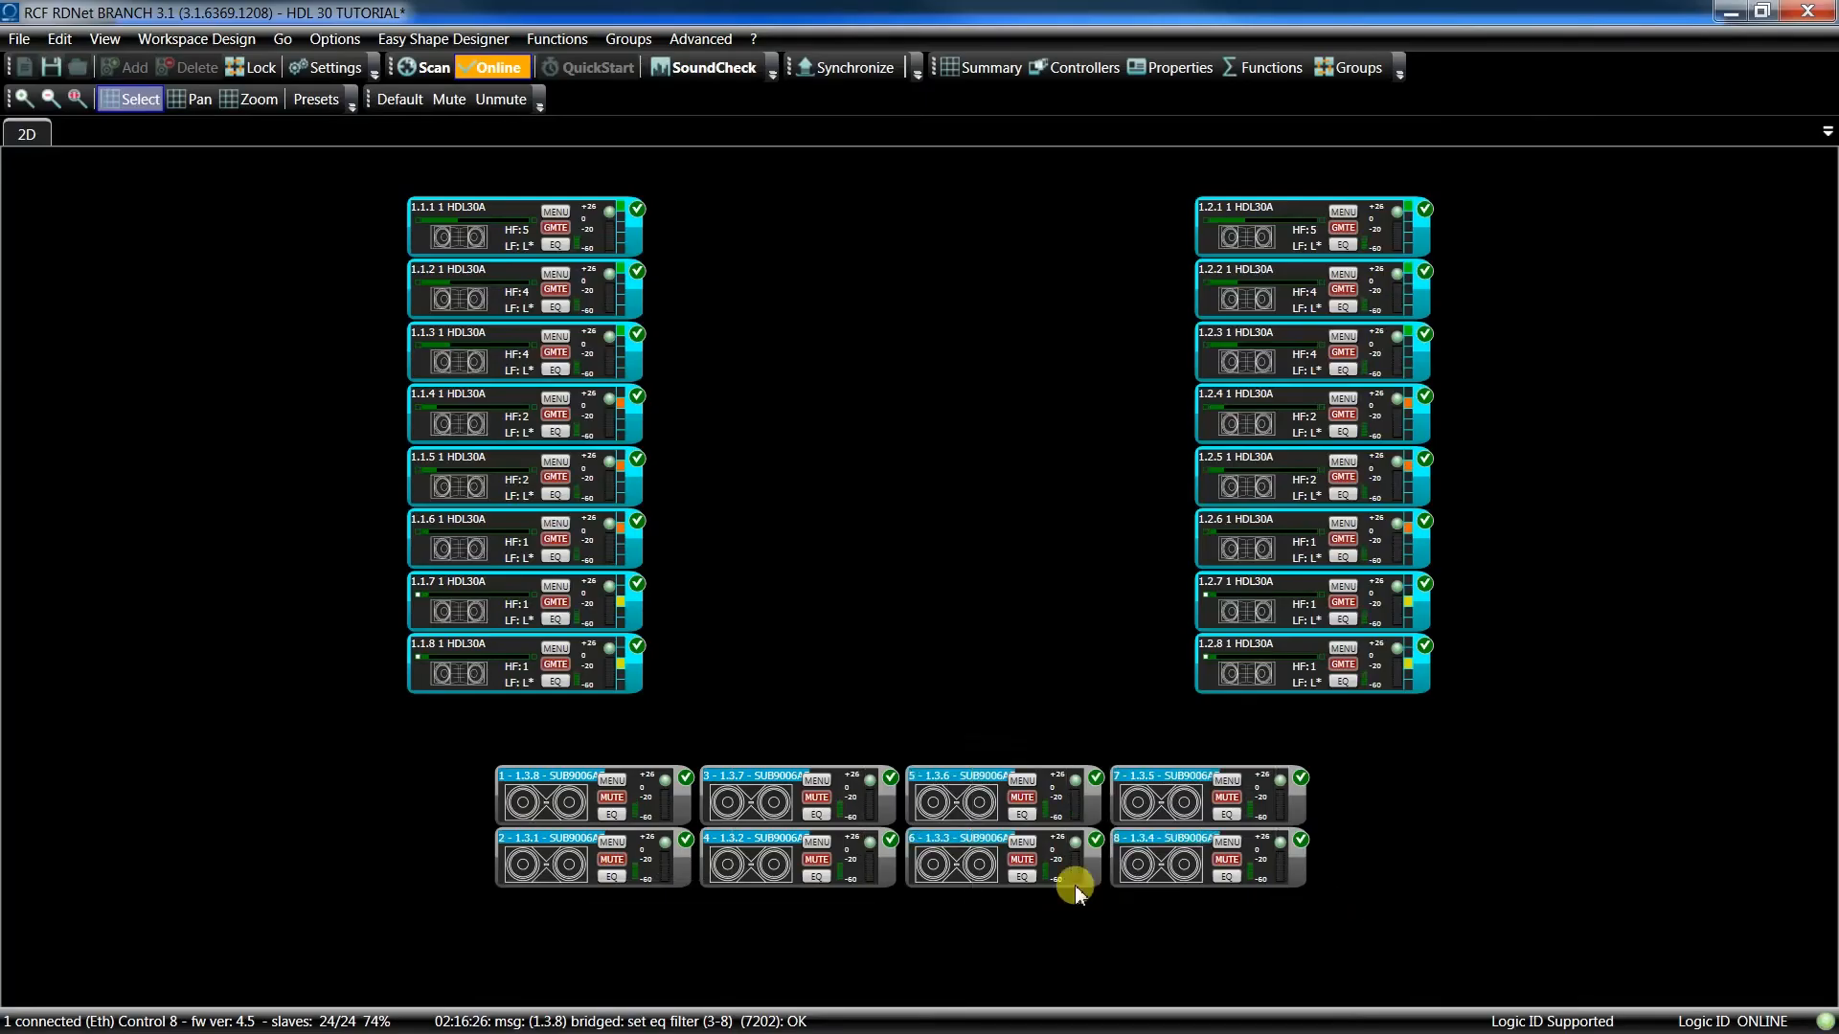
Step: Create an End Fire function from the selected subwoofers with Gradient enabled
right_click(1072, 885)
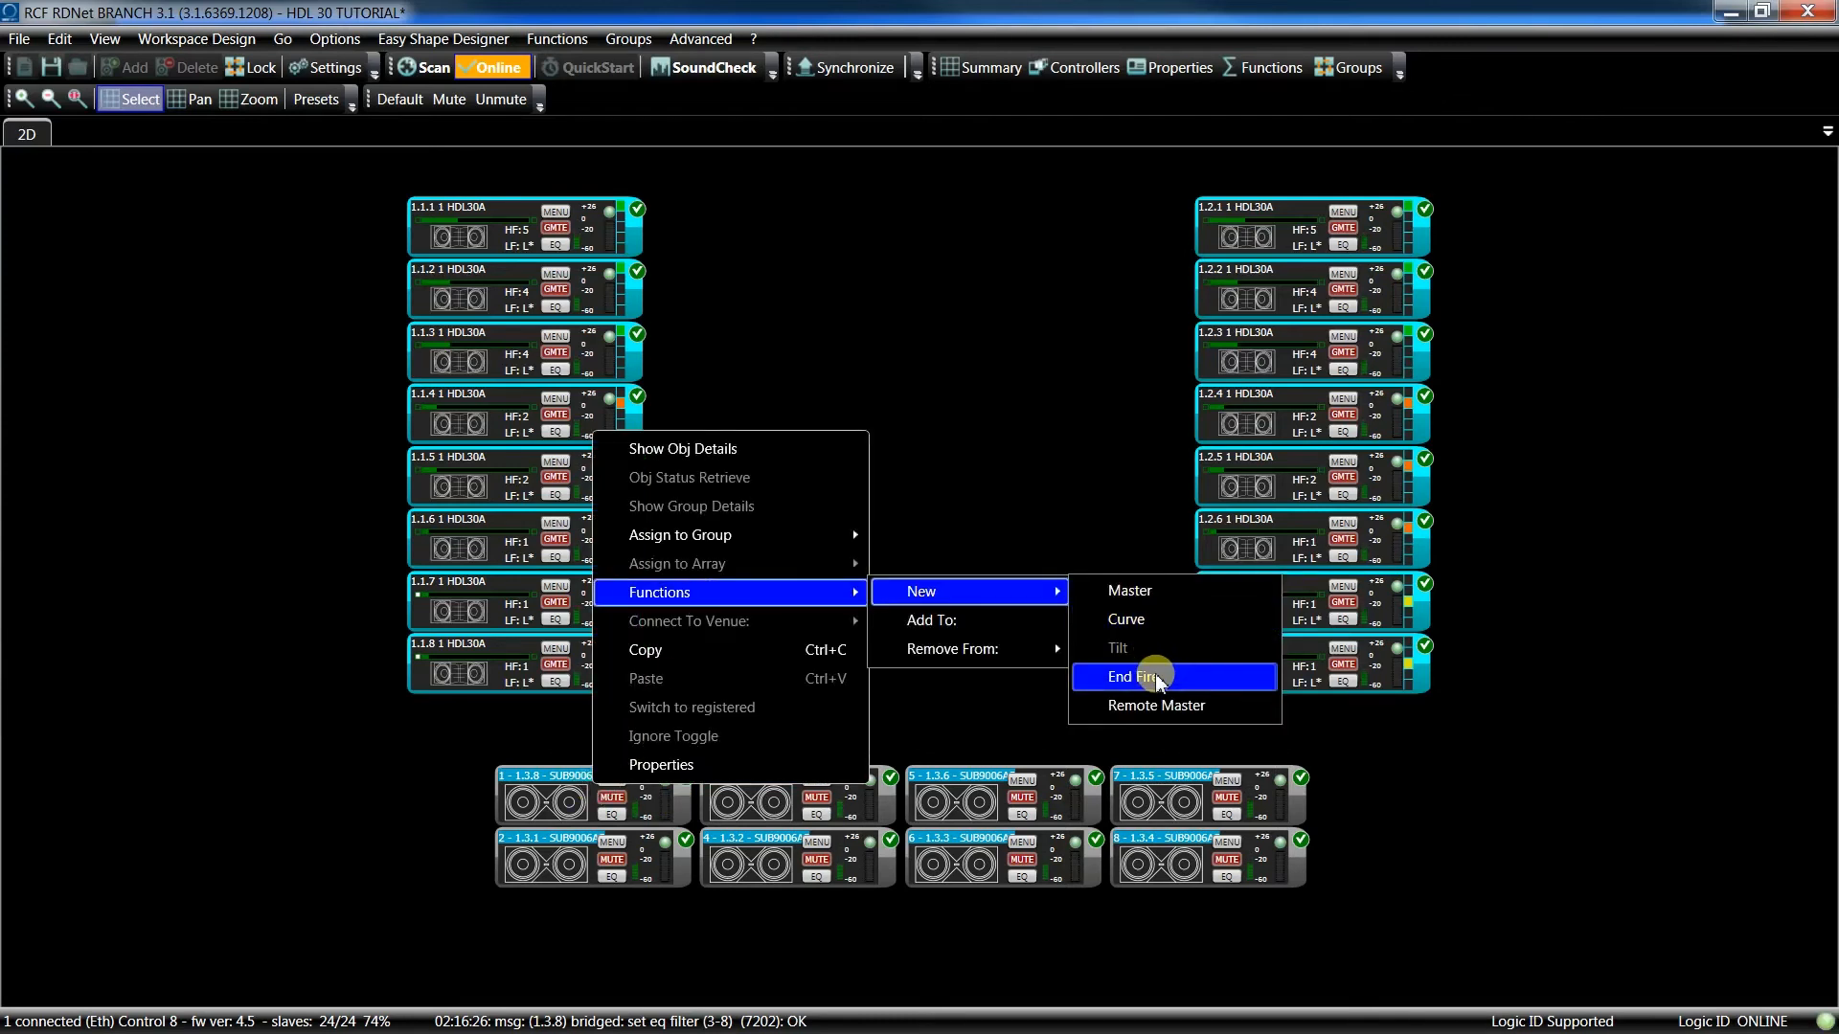
click(1137, 677)
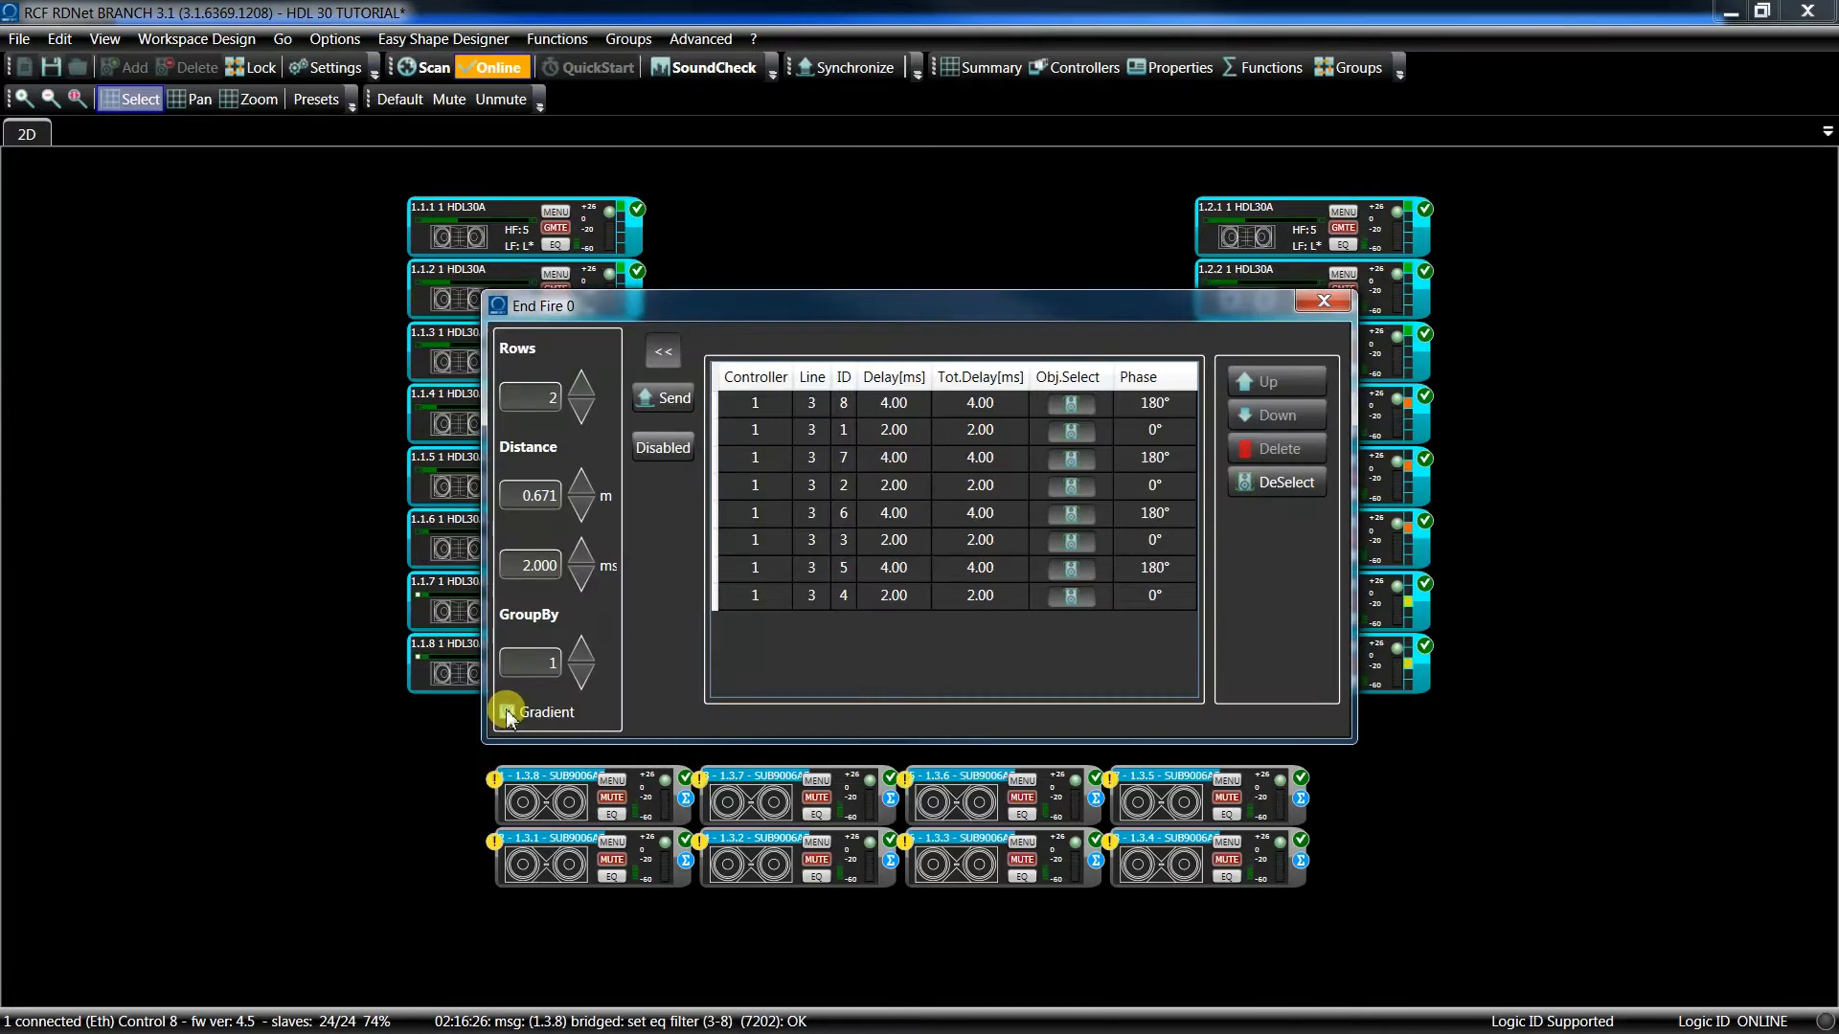
click(507, 712)
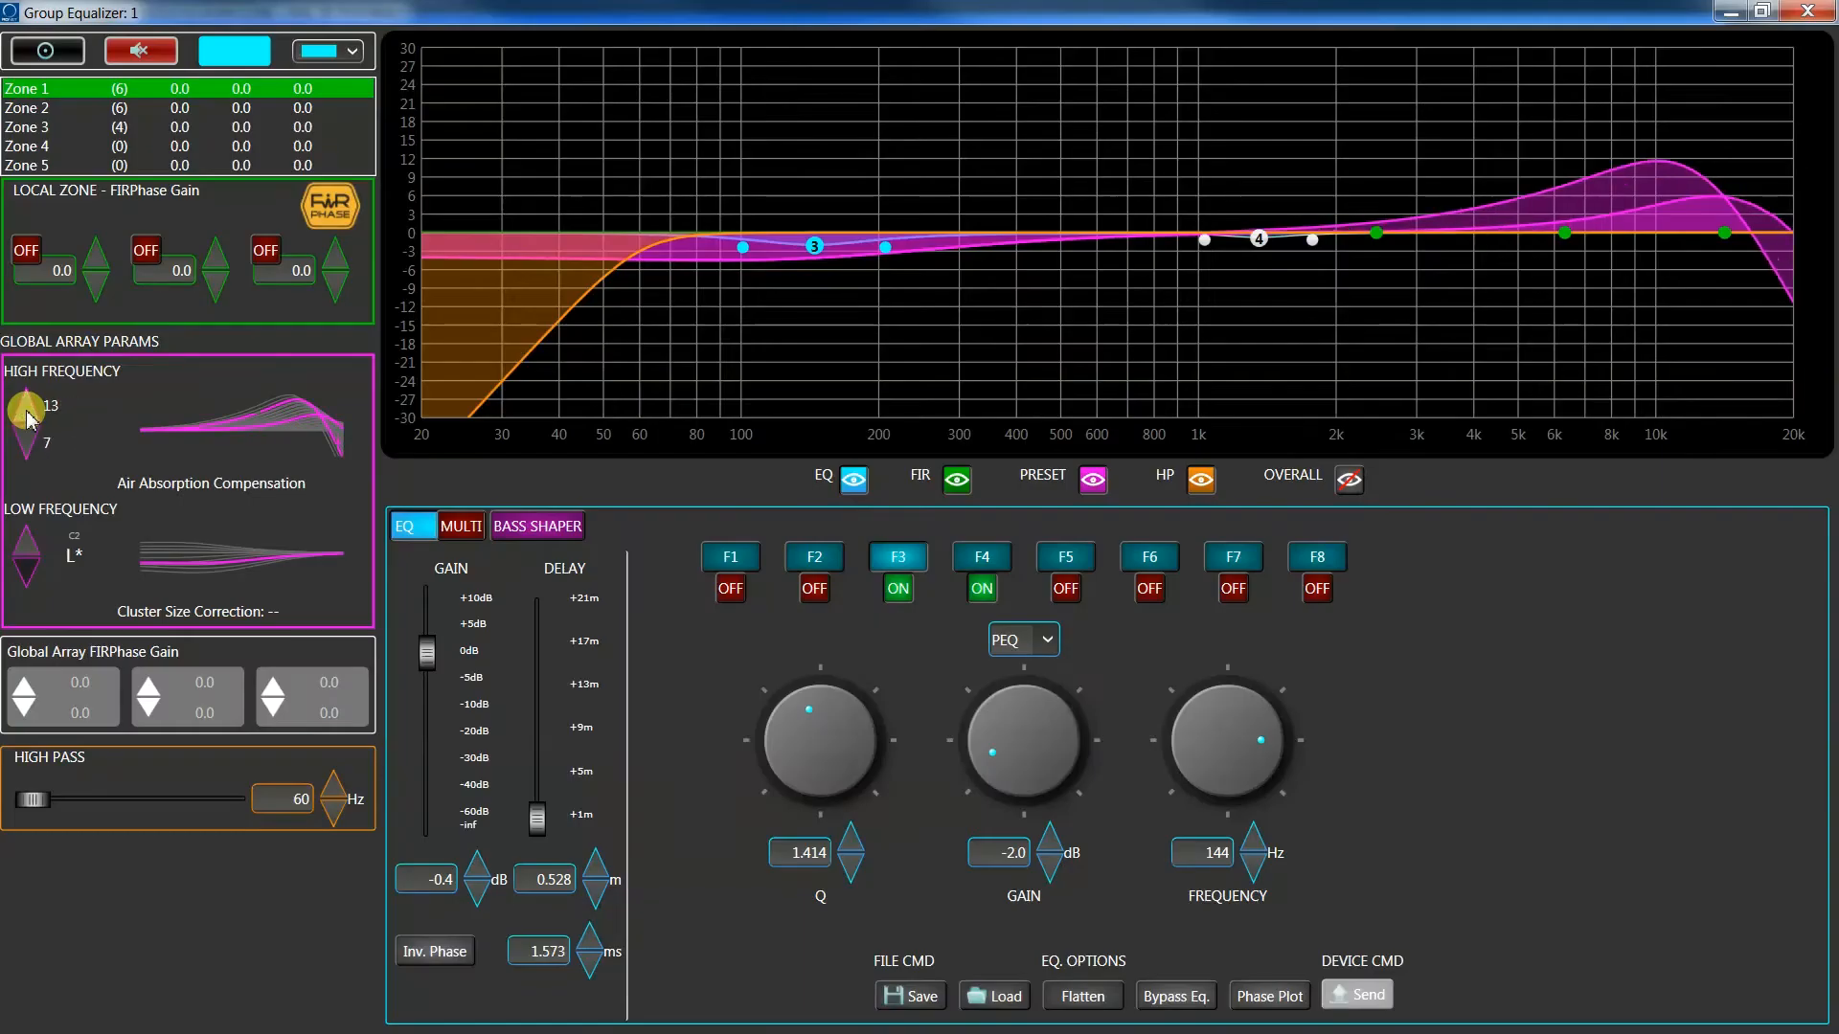
Step: Raise Group EQ high-frequency air absorption compensation two steps and start a new Easy Shape Designer project
click(26, 403)
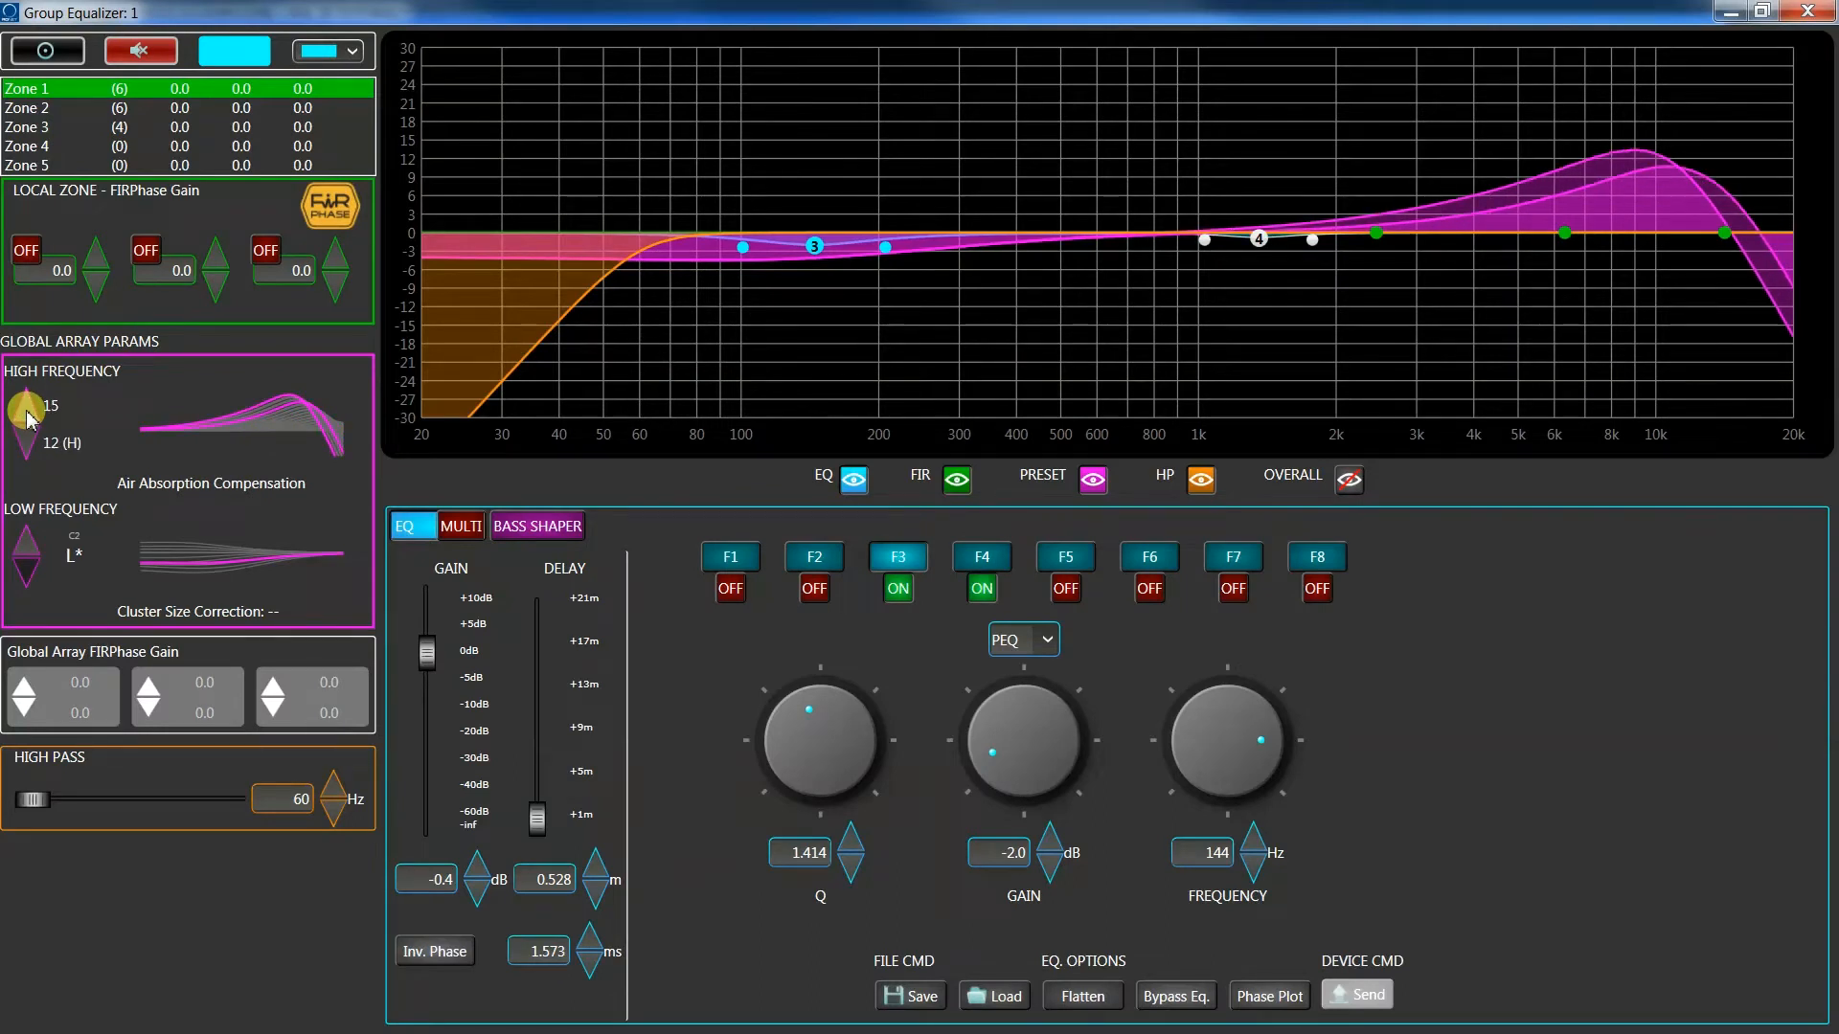
click(25, 455)
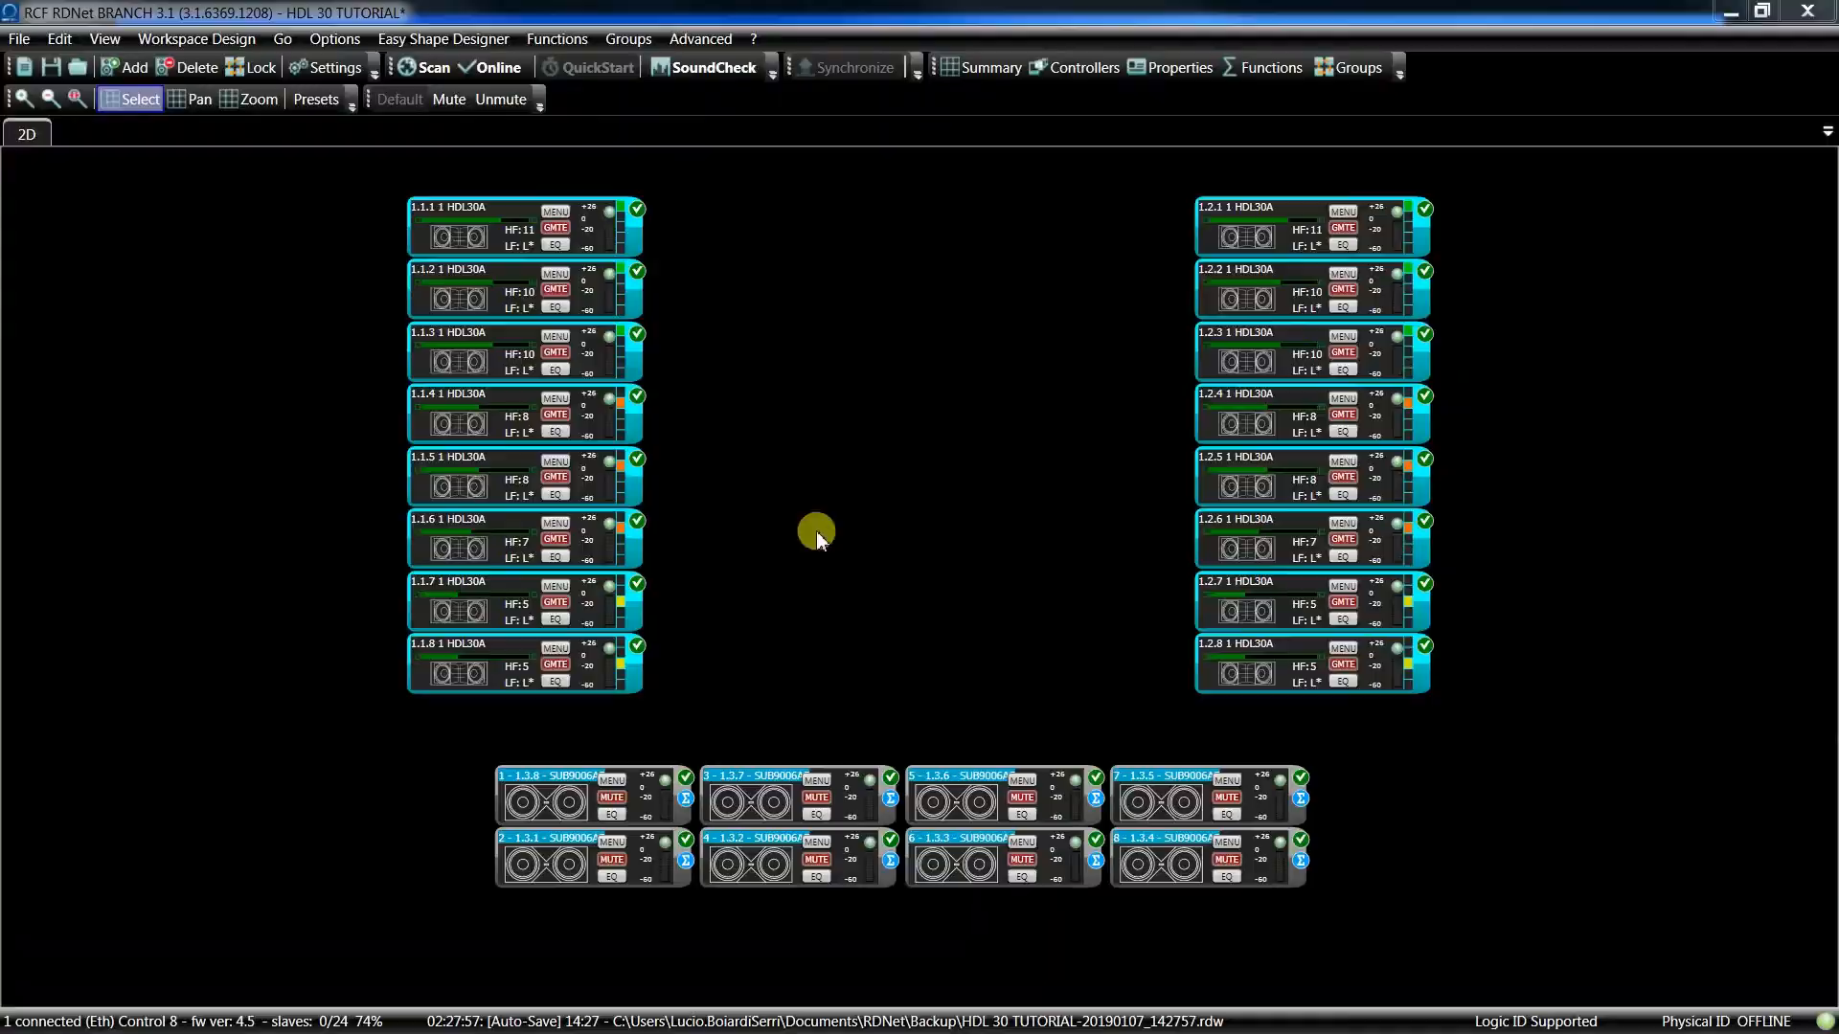
click(443, 38)
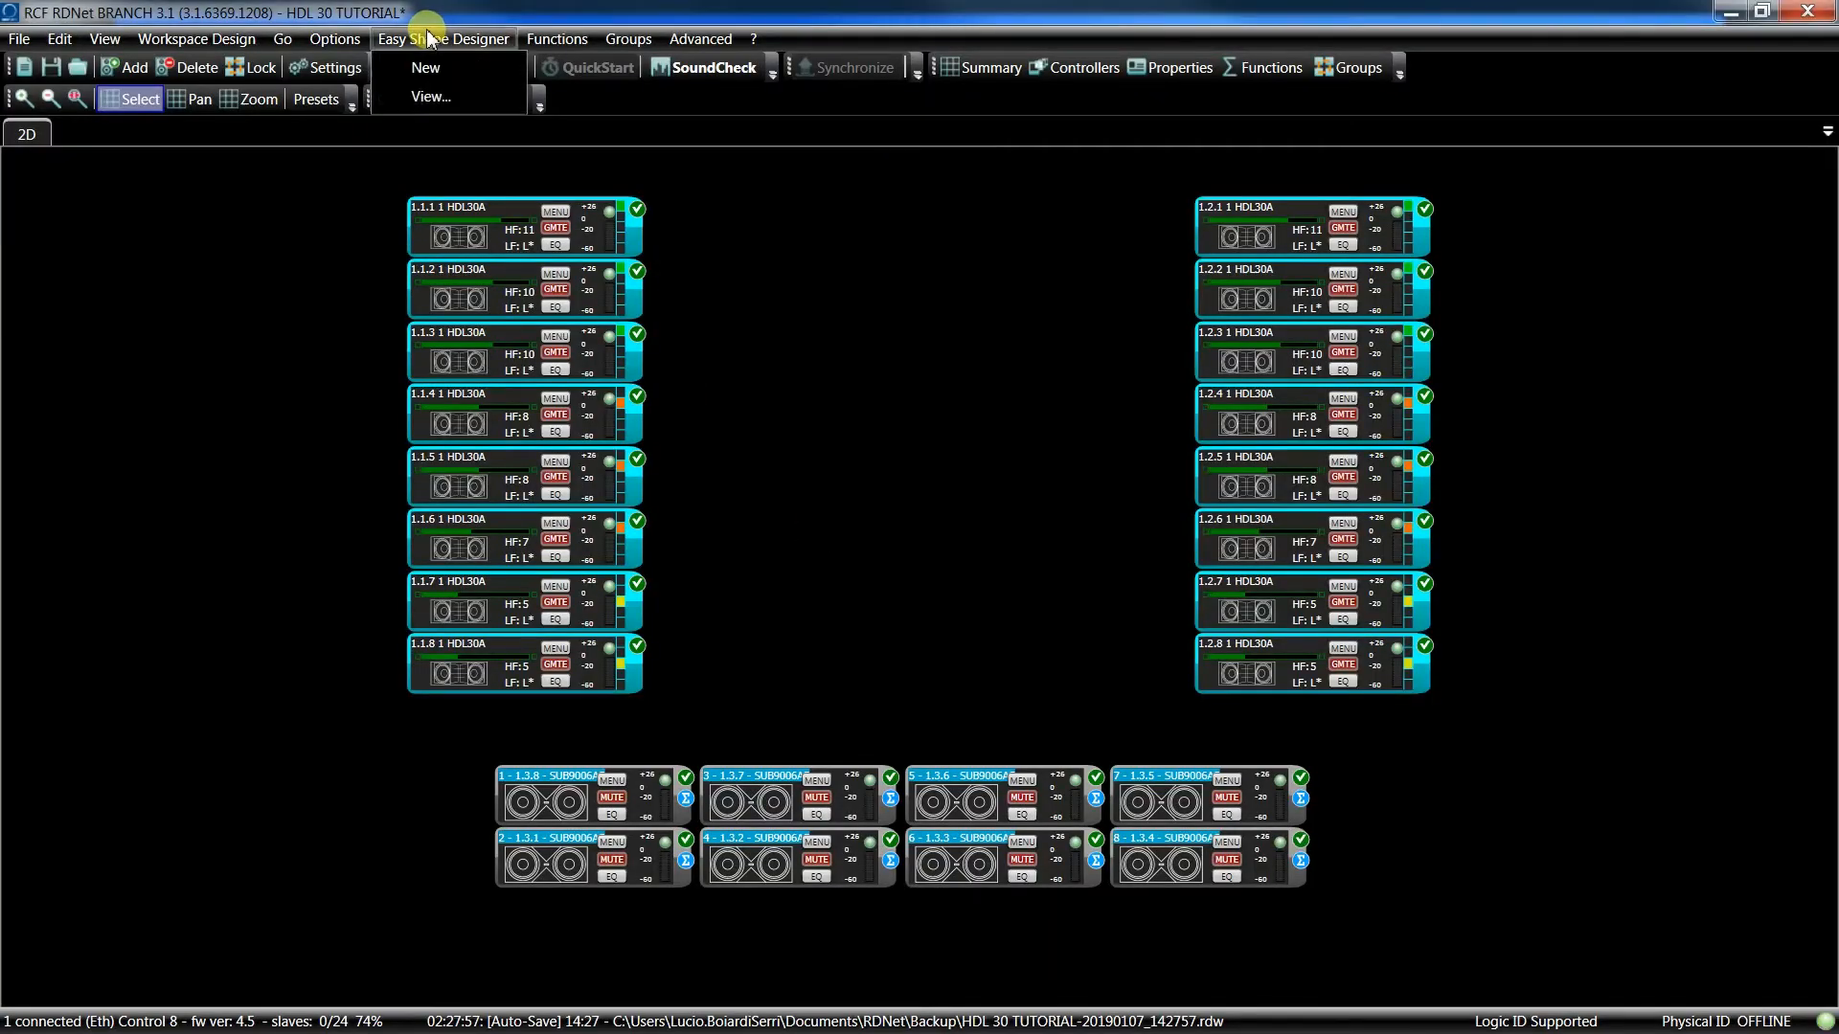
click(424, 67)
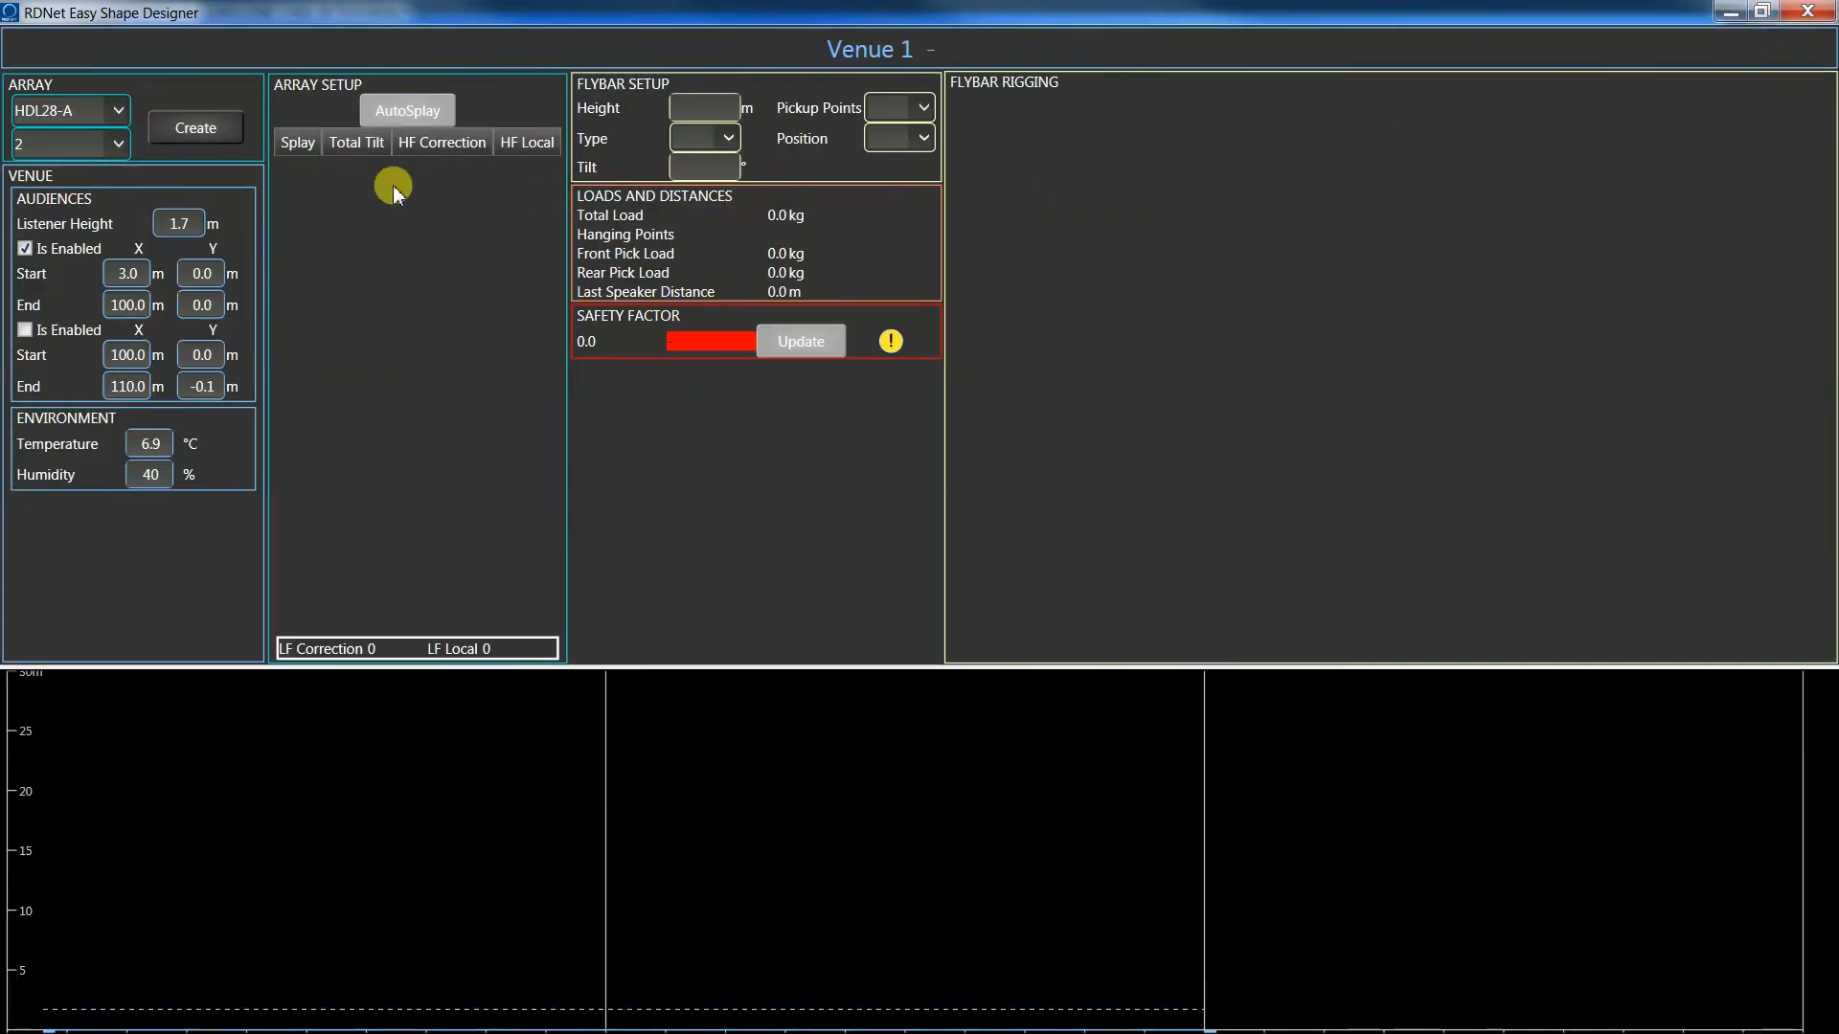
Step: Create an 8 x HDL30-A array with computed splay angles, then sign in on service.rcf.it
click(68, 111)
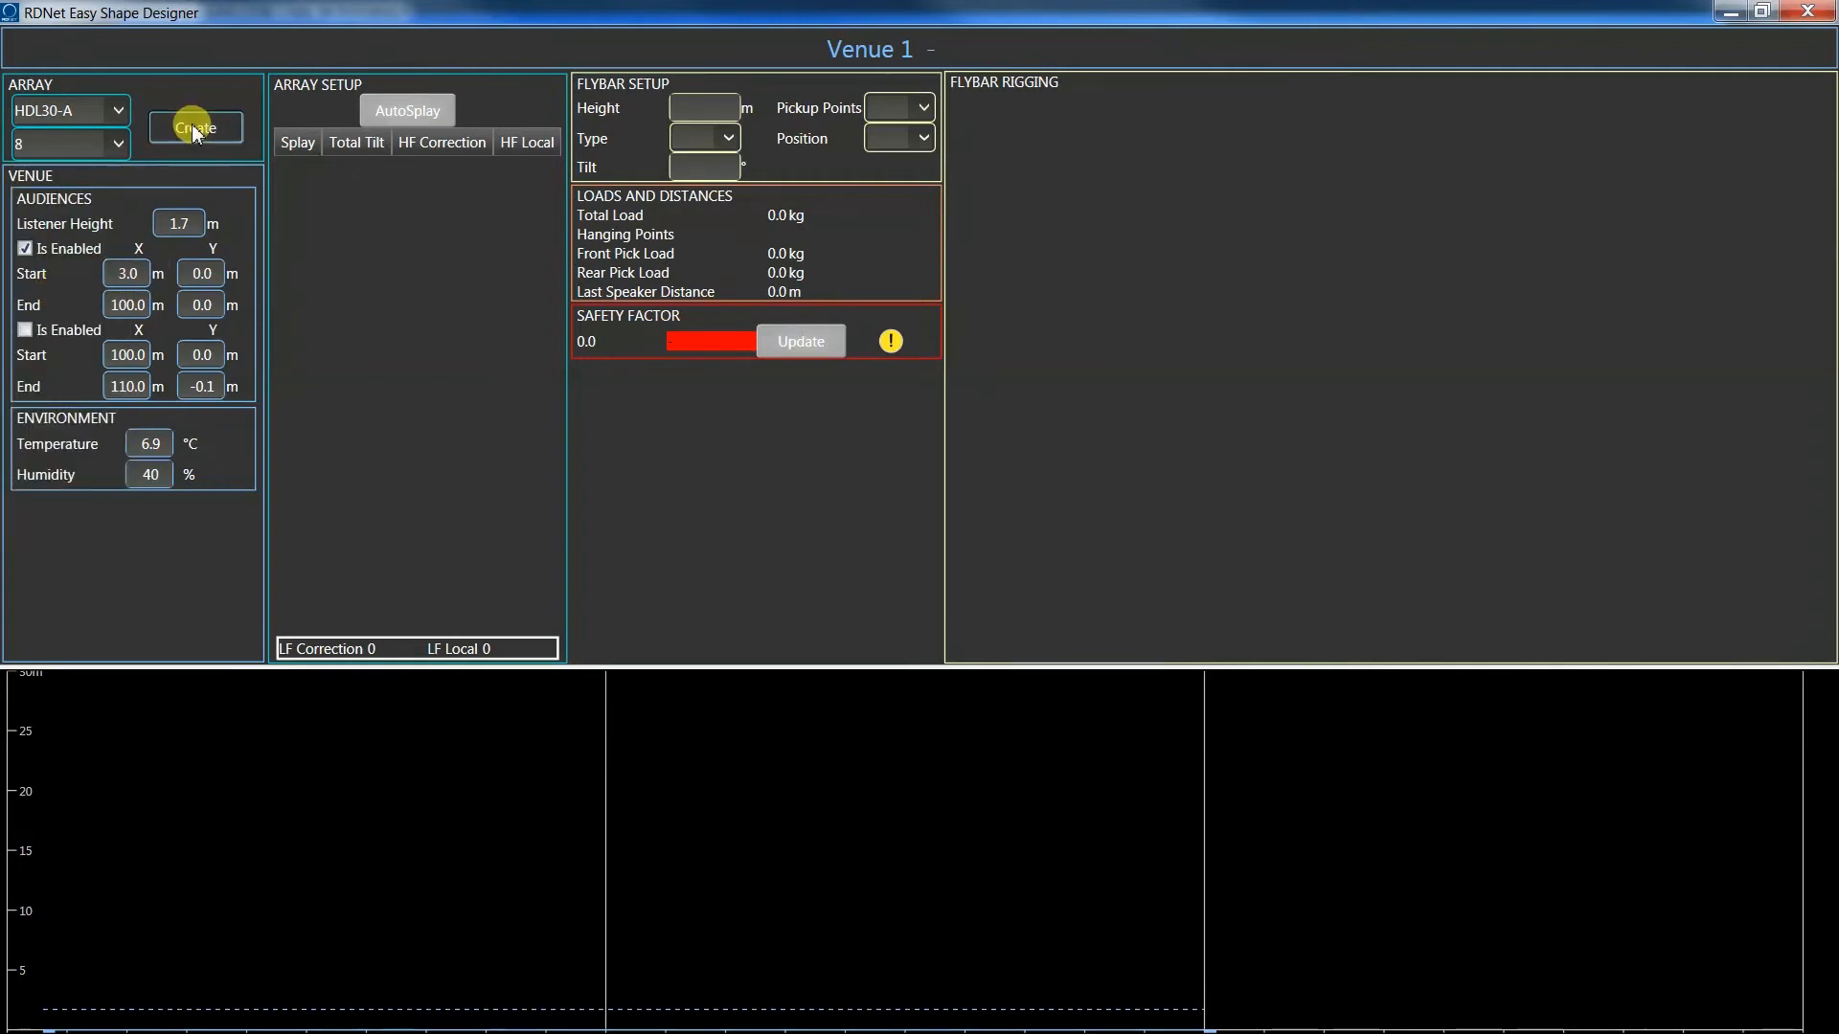
click(194, 126)
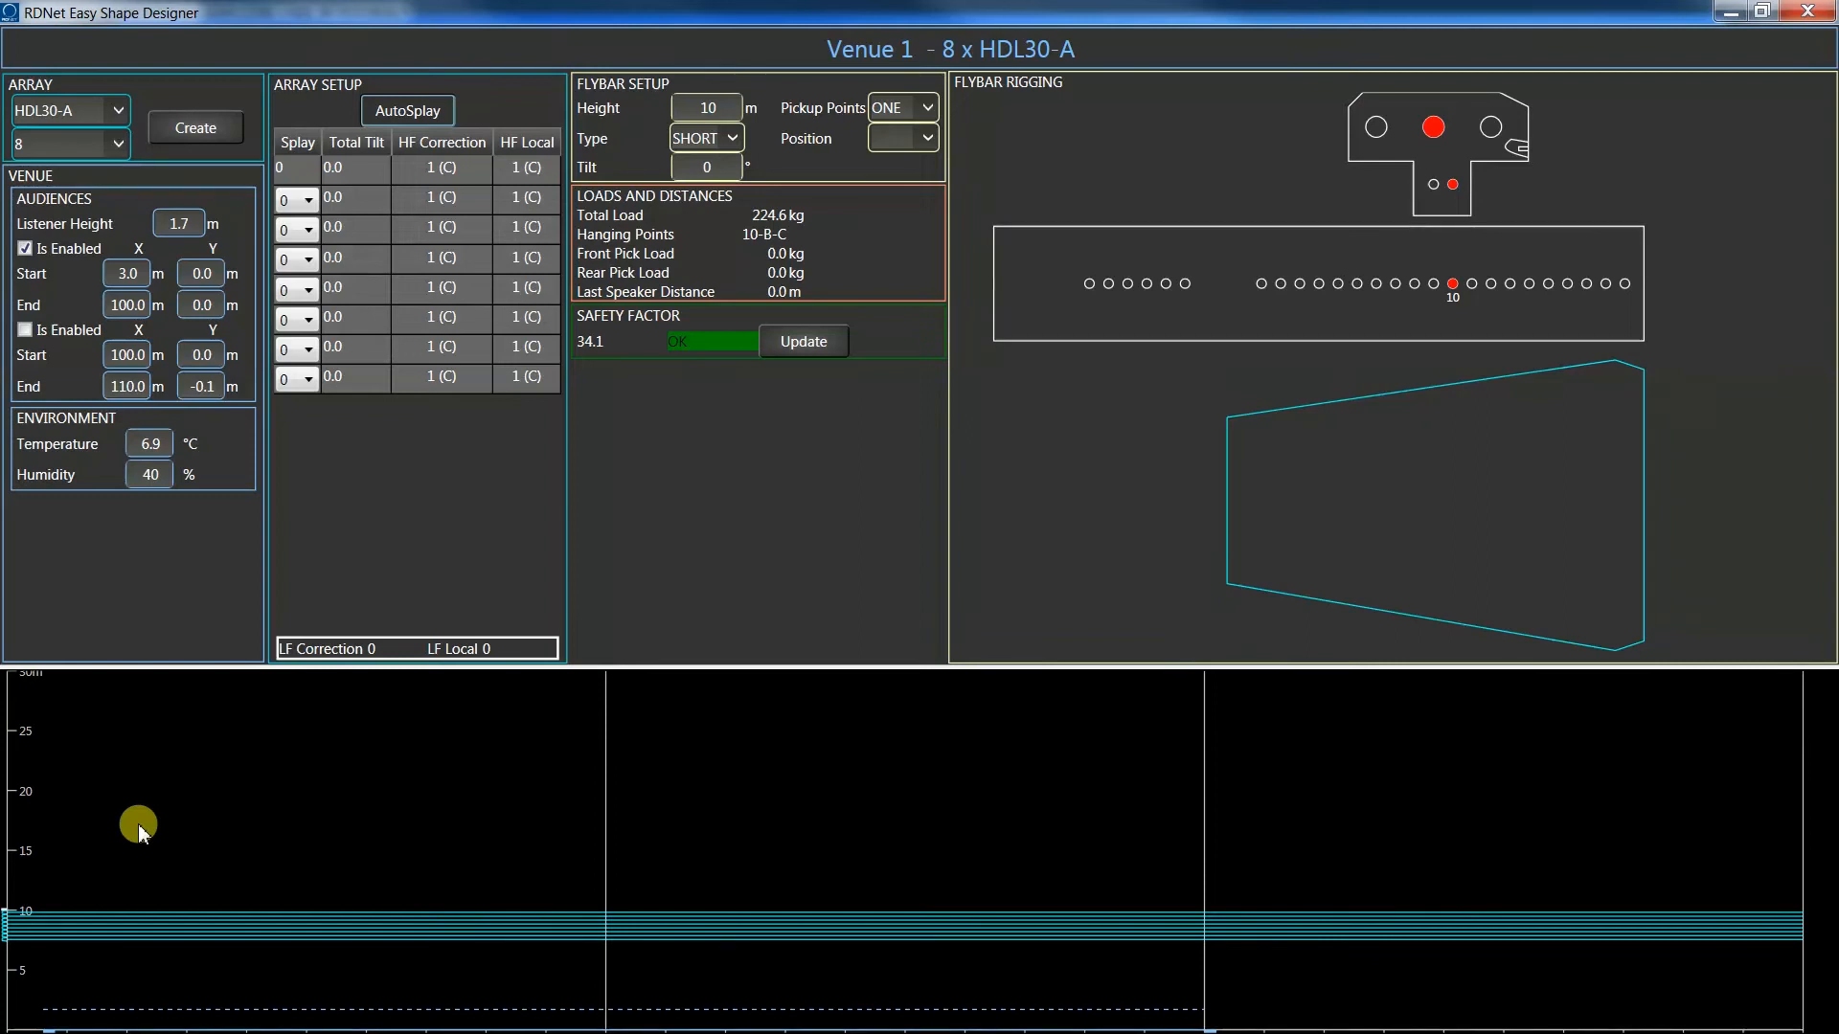
click(408, 110)
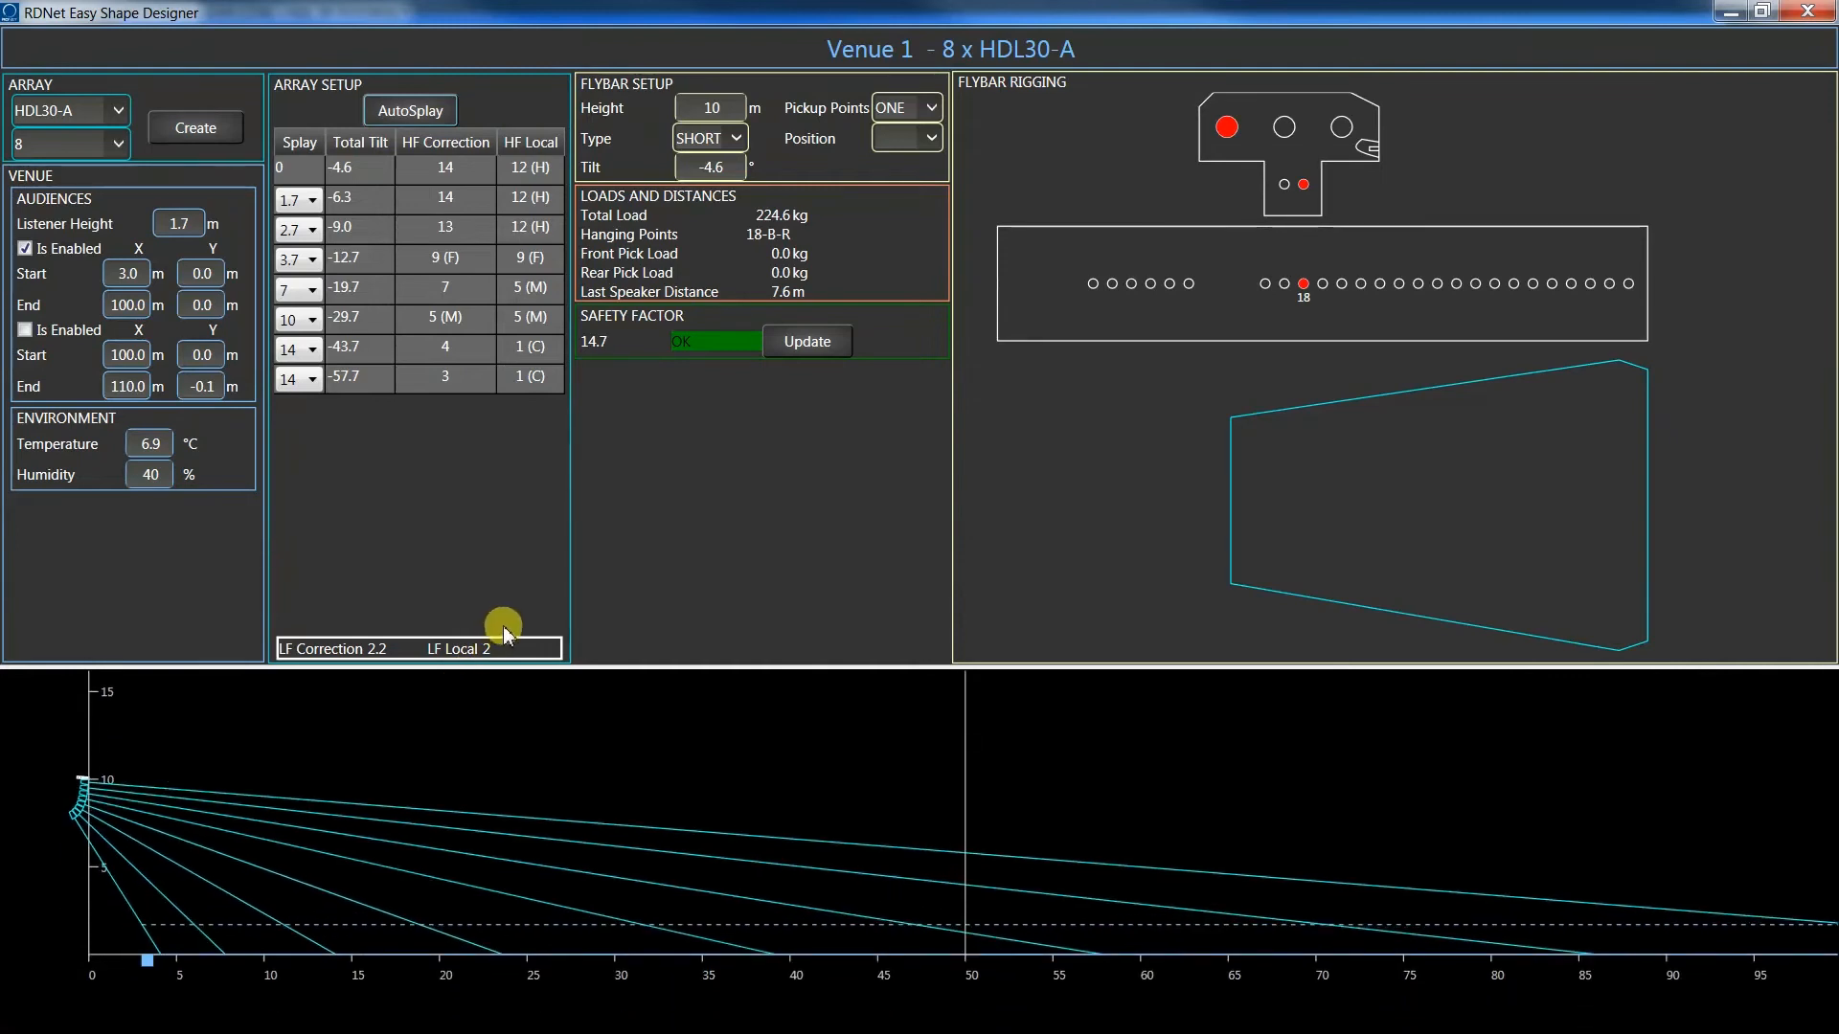
mouse_move(653, 611)
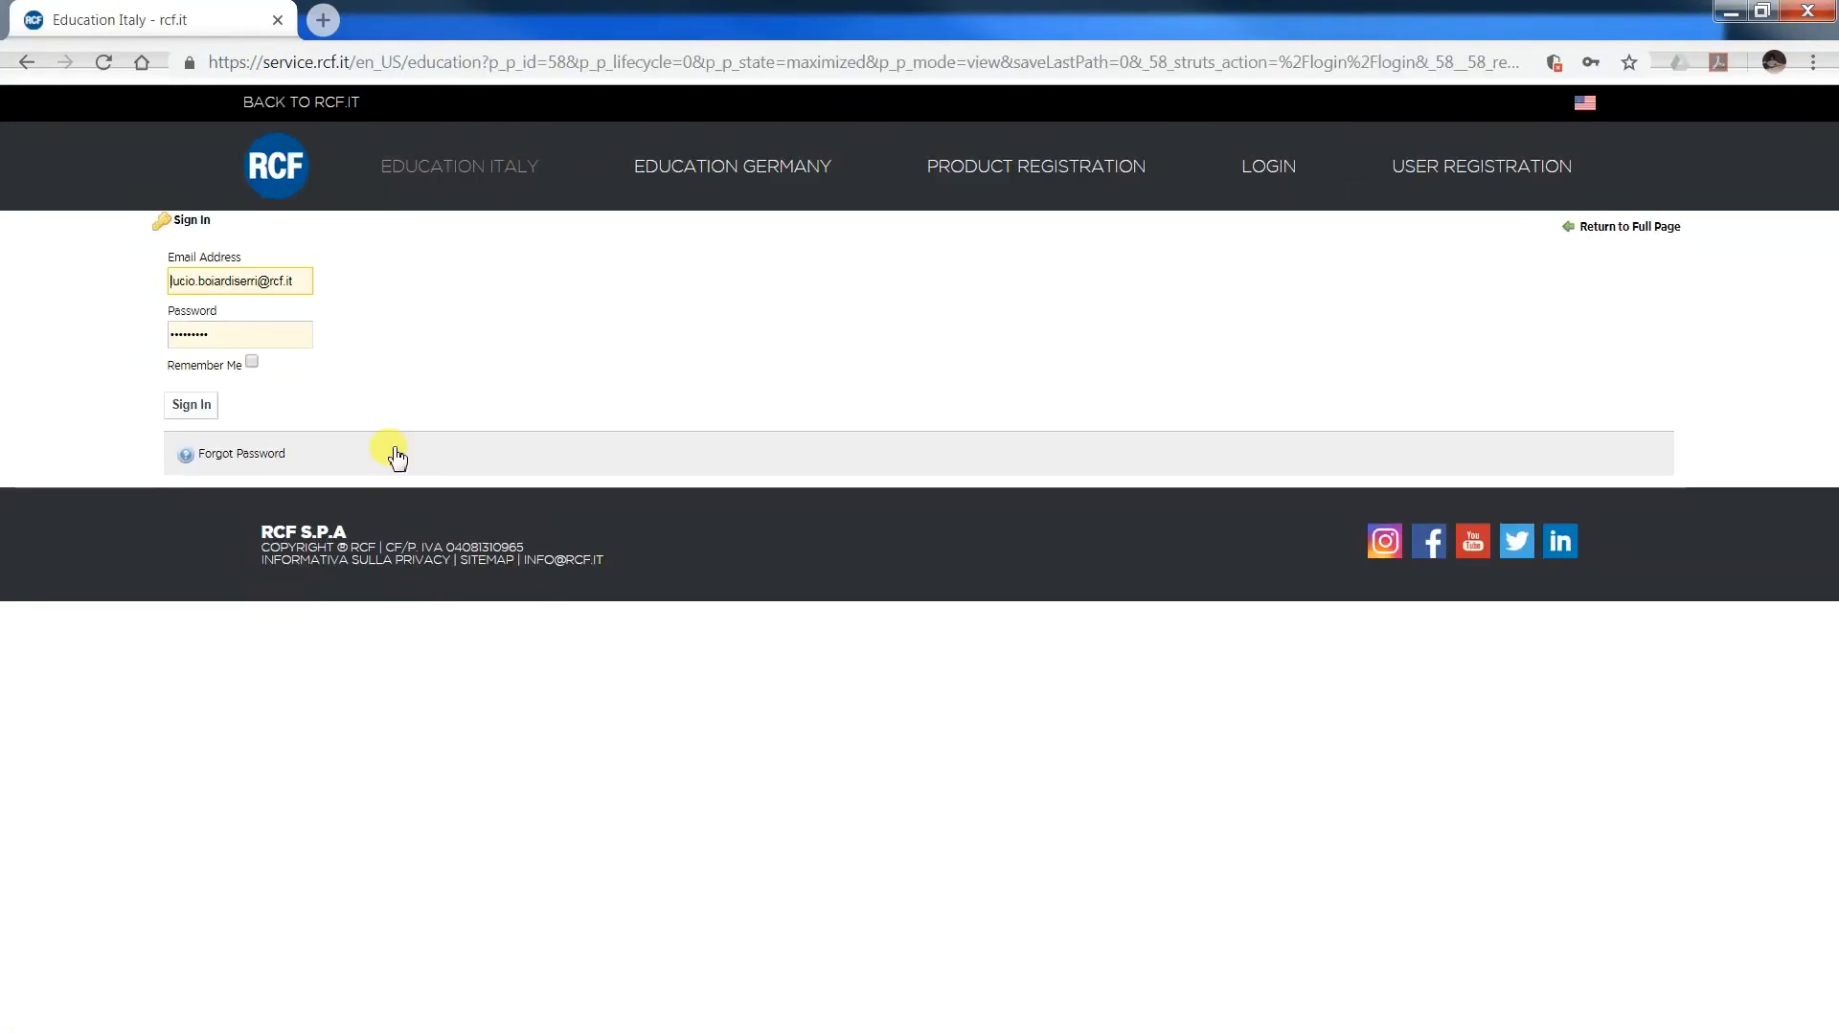
click(189, 405)
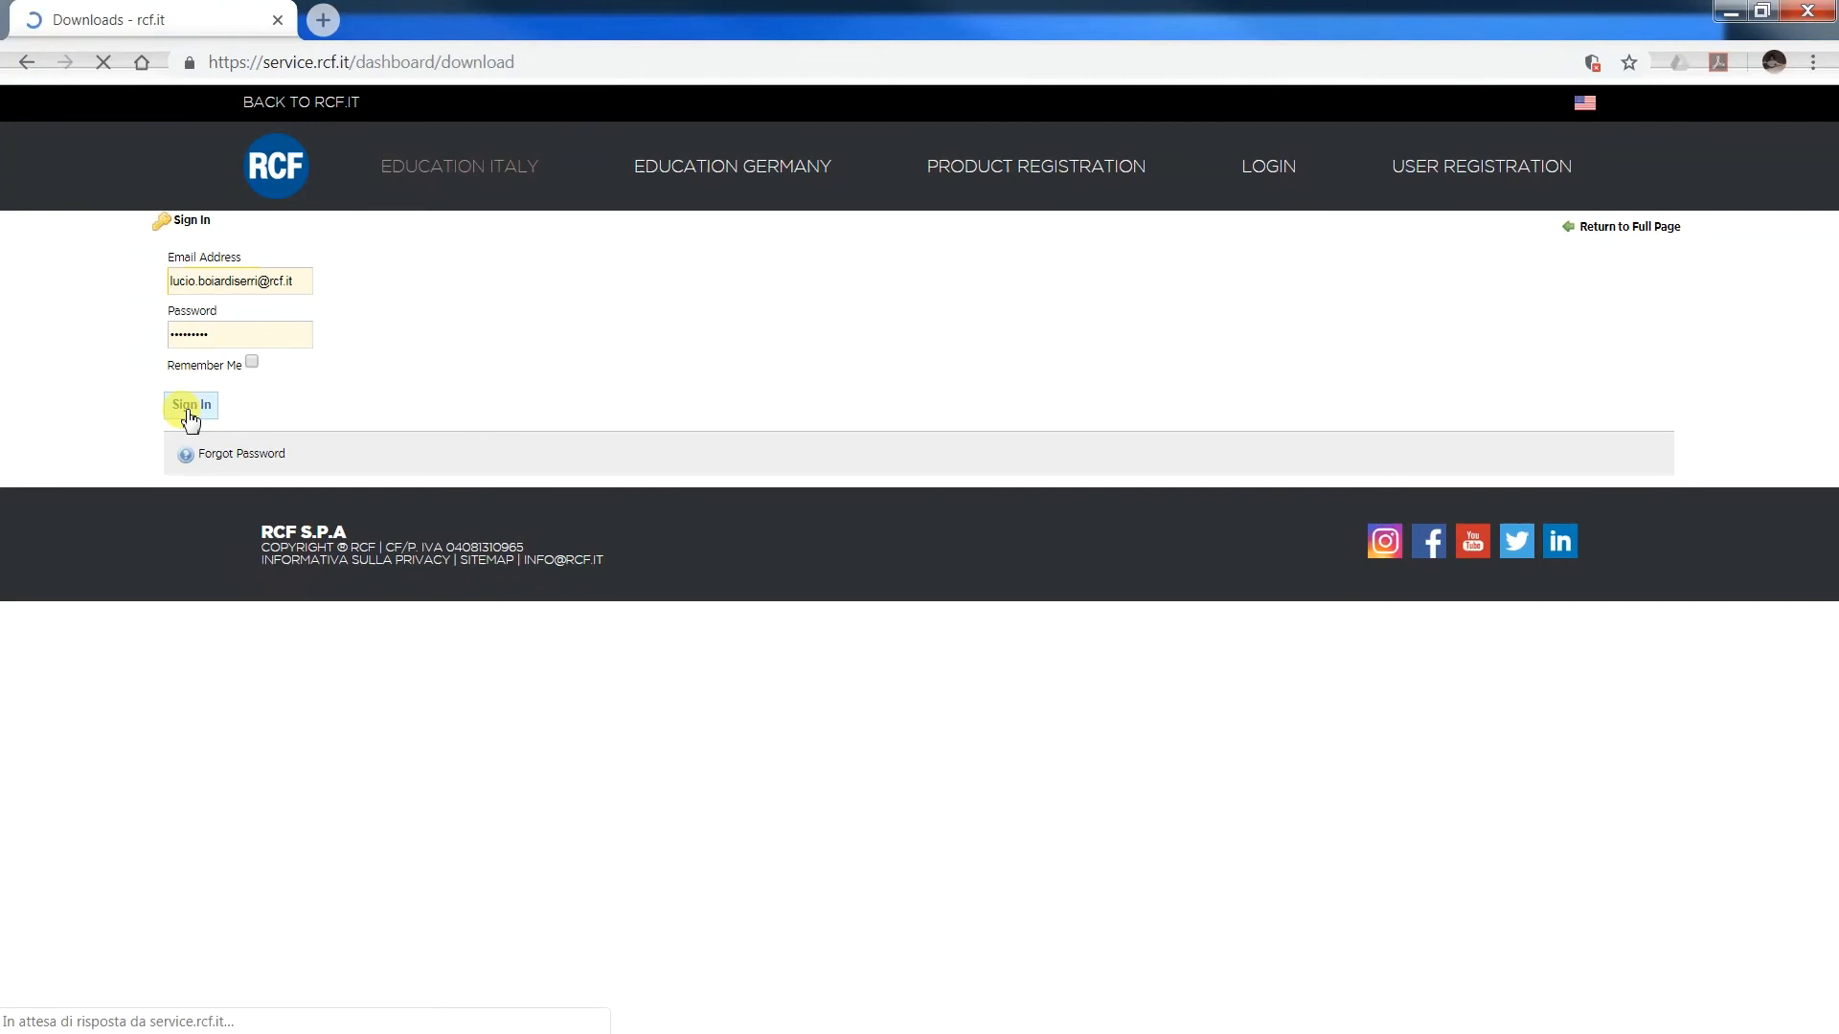